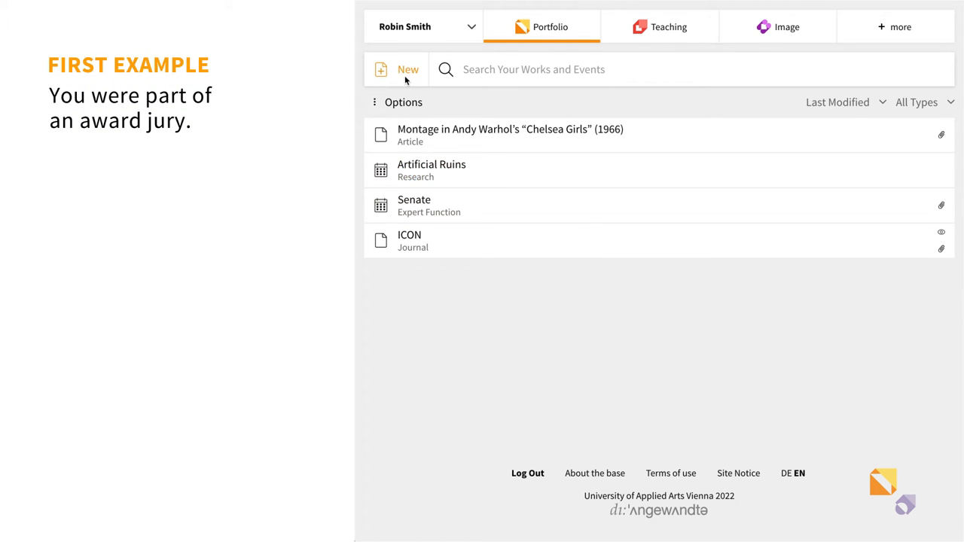
Create a new entry and title it Oskar-Kokoschka-Preis
{"action": "left_click", "coordinate": [397, 69]}
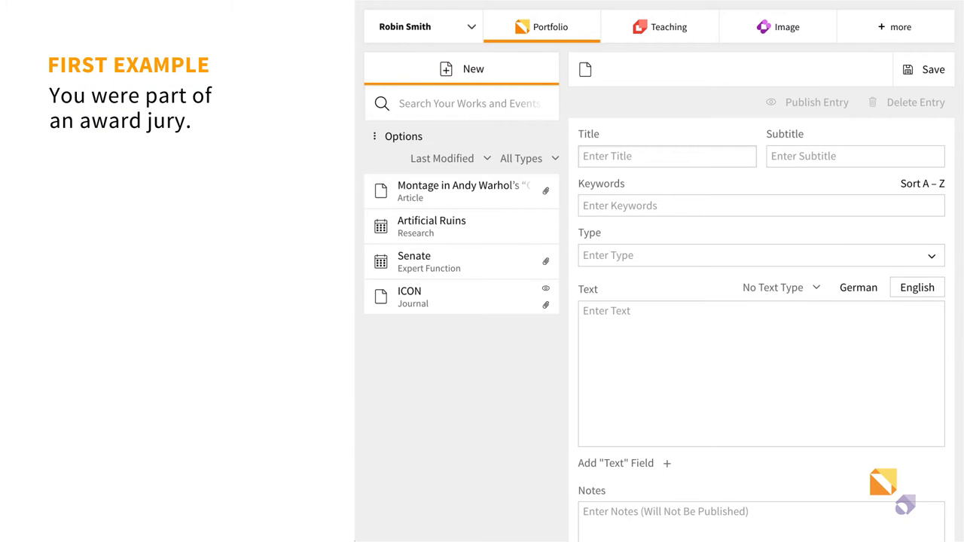
{"action": "type", "text": "Oskar-Ko"}
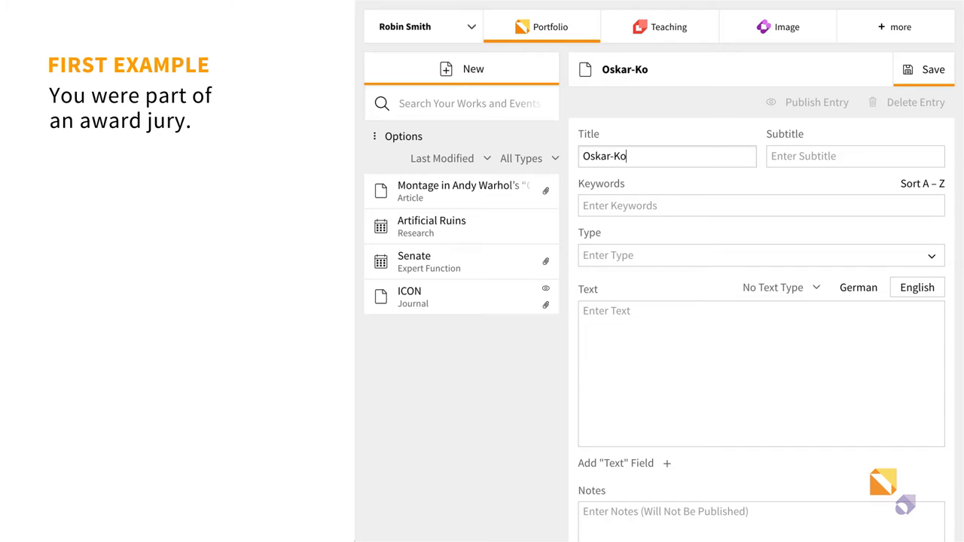
{"action": "type", "text": "koschka-"}
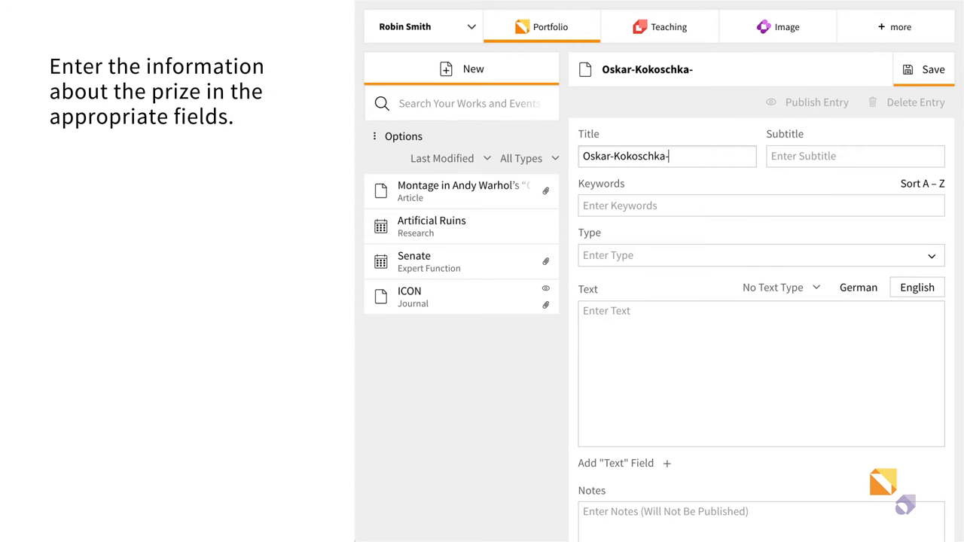
{"action": "type", "text": "Preis"}
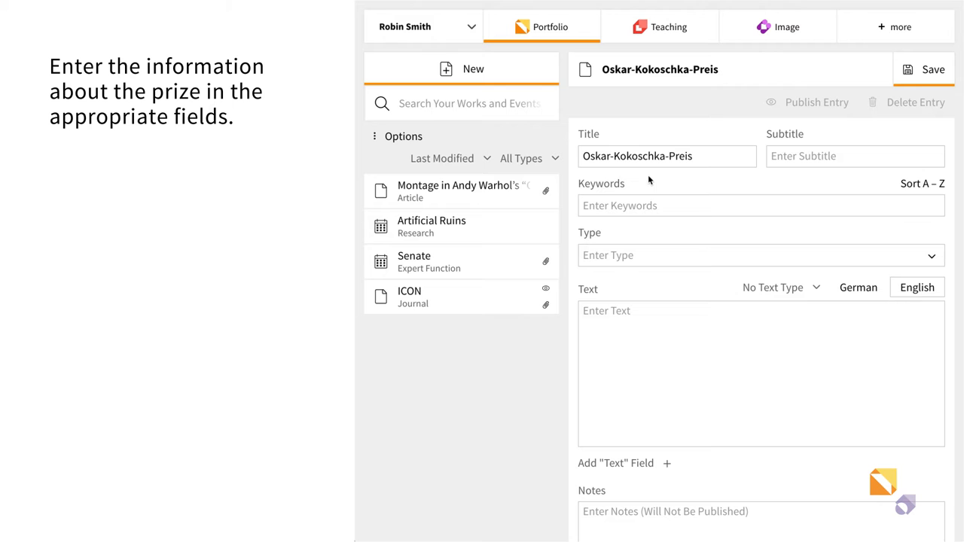
{"action": "mouse_move", "coordinate": [668, 179]}
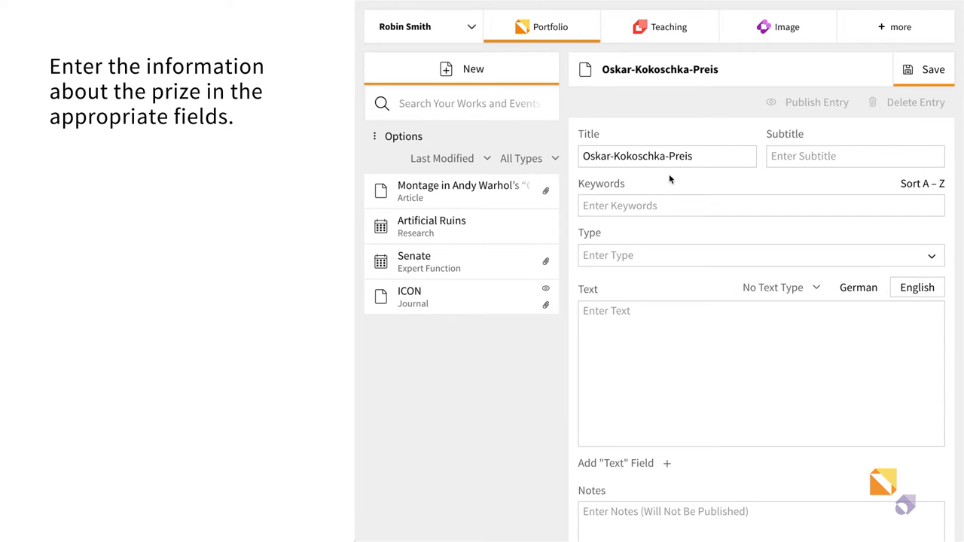
Add keyword Fine Arts, enter Weiner, and add yourself to the competition jury
{"action": "type", "text": "Fine Arts"}
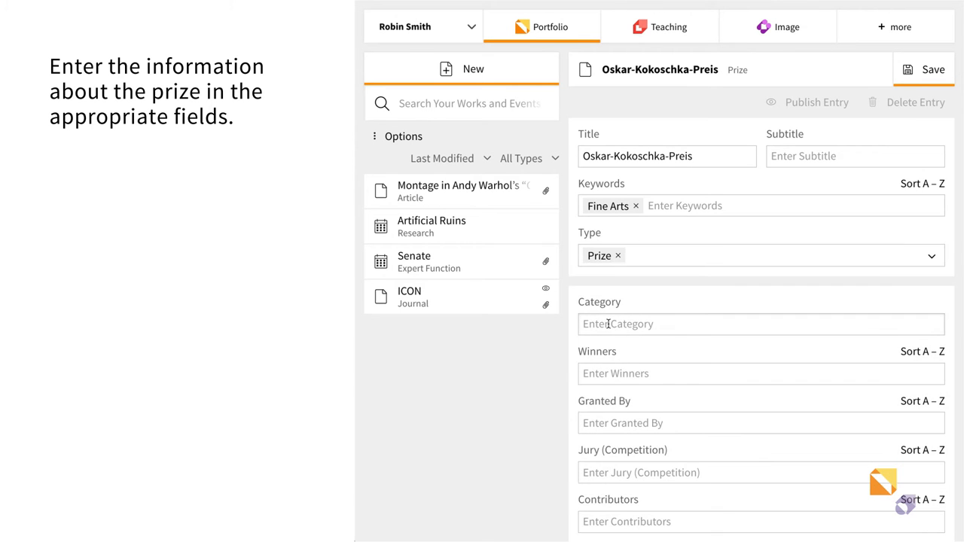
{"action": "type", "text": "Weiner, Lawrence"}
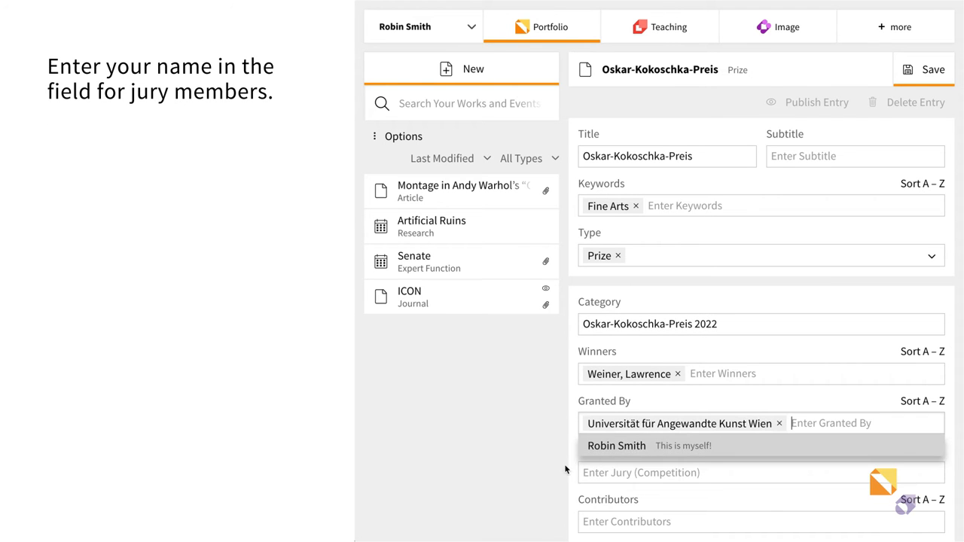
{"action": "left_click", "coordinate": [616, 446]}
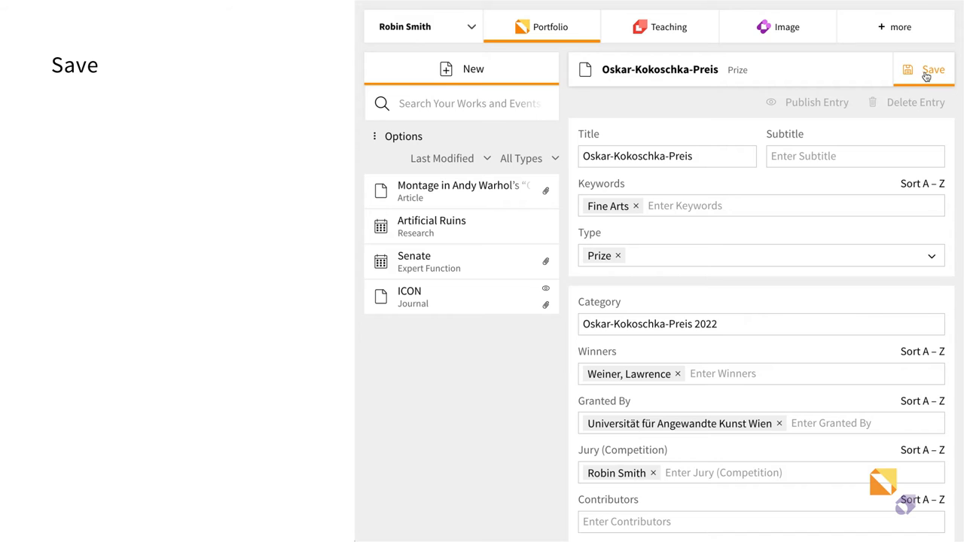
Save the Oskar-Kokoschka-Preis prize entry to the portfolio list
{"action": "left_click", "coordinate": [925, 69]}
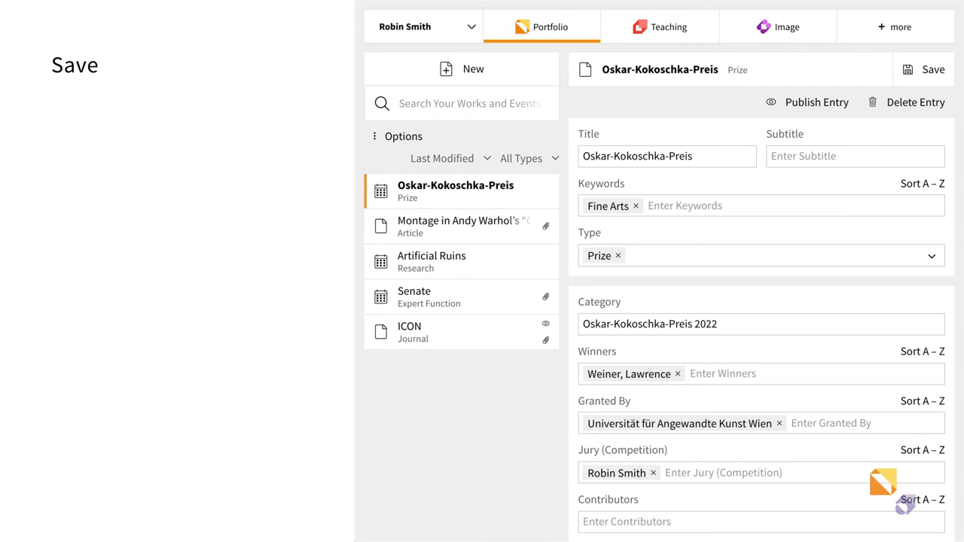
Open the ICON journal entry and scroll down to its board-member contributors
{"action": "left_click", "coordinate": [410, 333]}
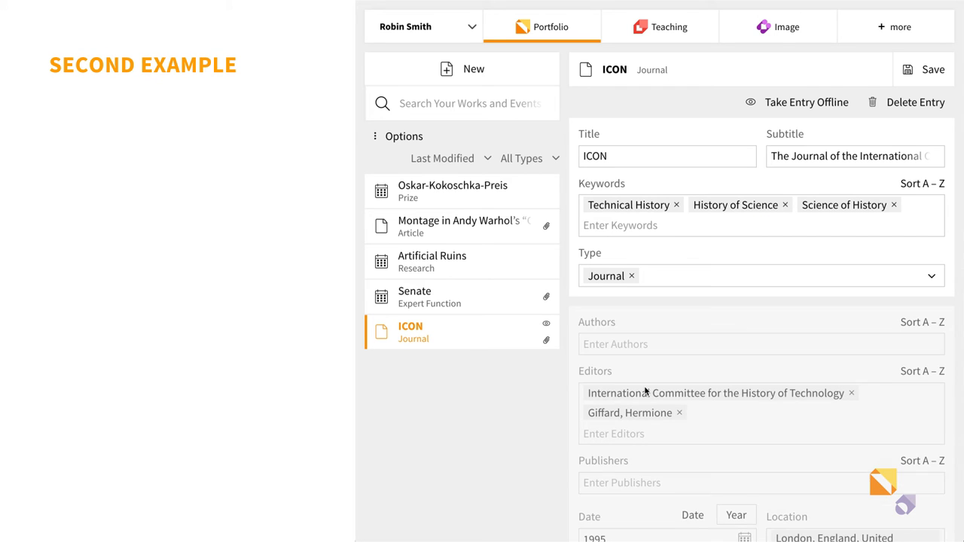
{"action": "scroll", "scroll_direction": "down", "scroll_amount": 3}
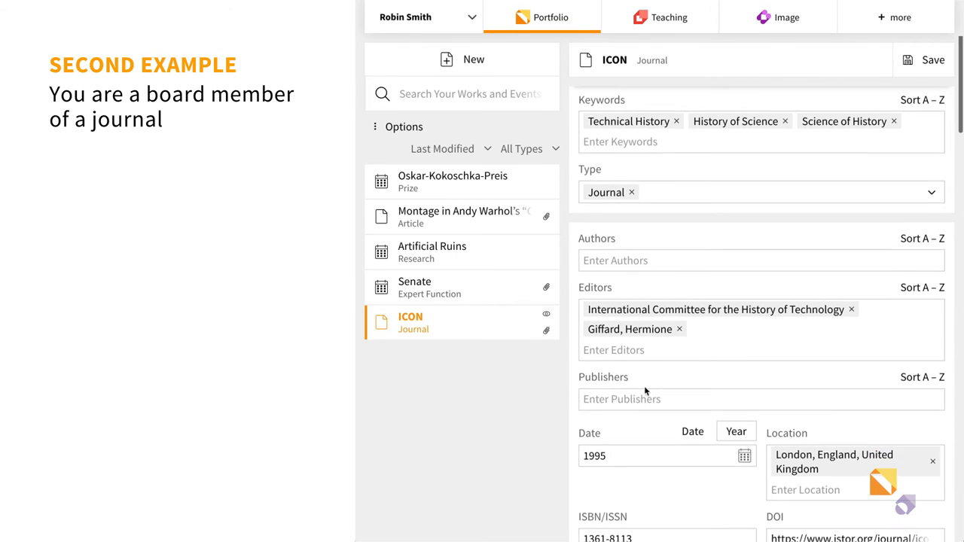
{"action": "scroll", "scroll_direction": "down", "scroll_amount": 3}
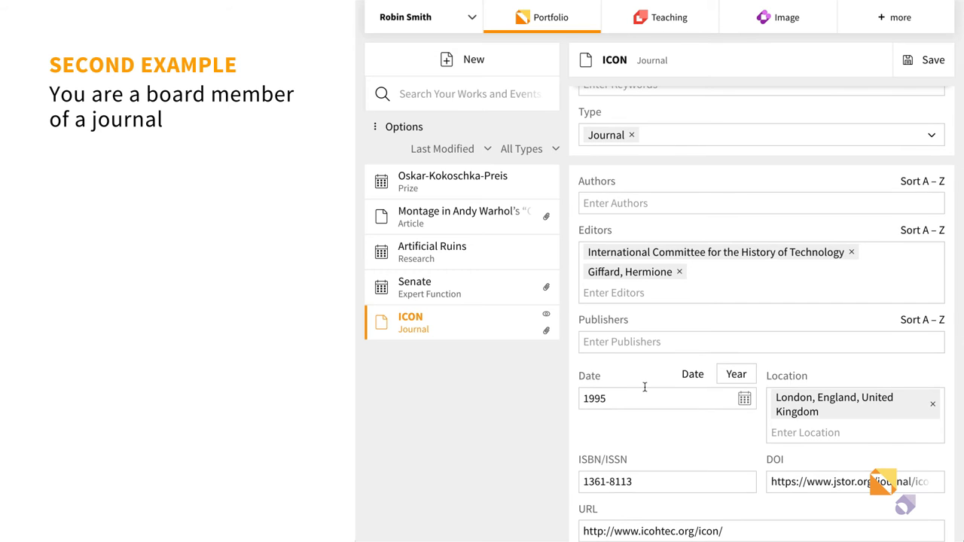
{"action": "scroll", "scroll_direction": "down", "scroll_amount": 3}
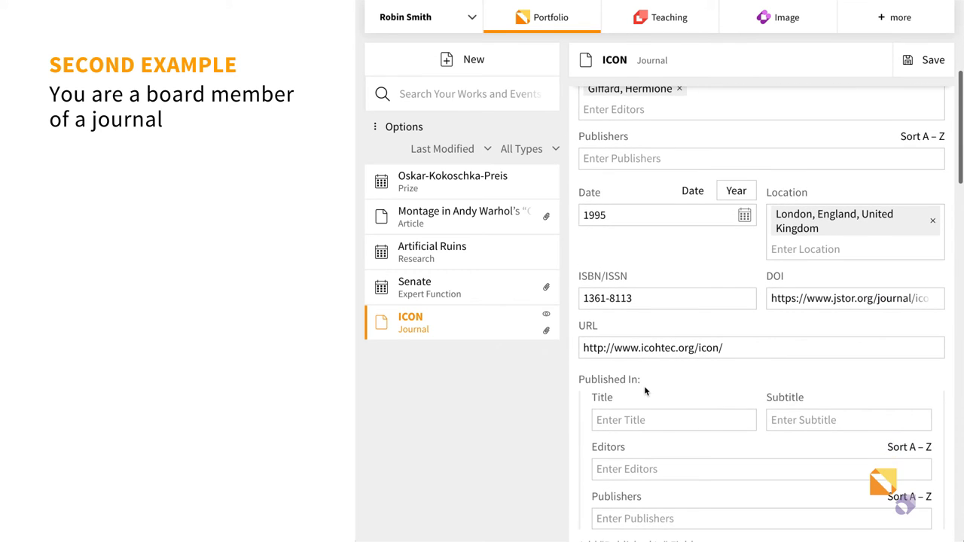
{"action": "scroll", "scroll_direction": "down", "scroll_amount": 3}
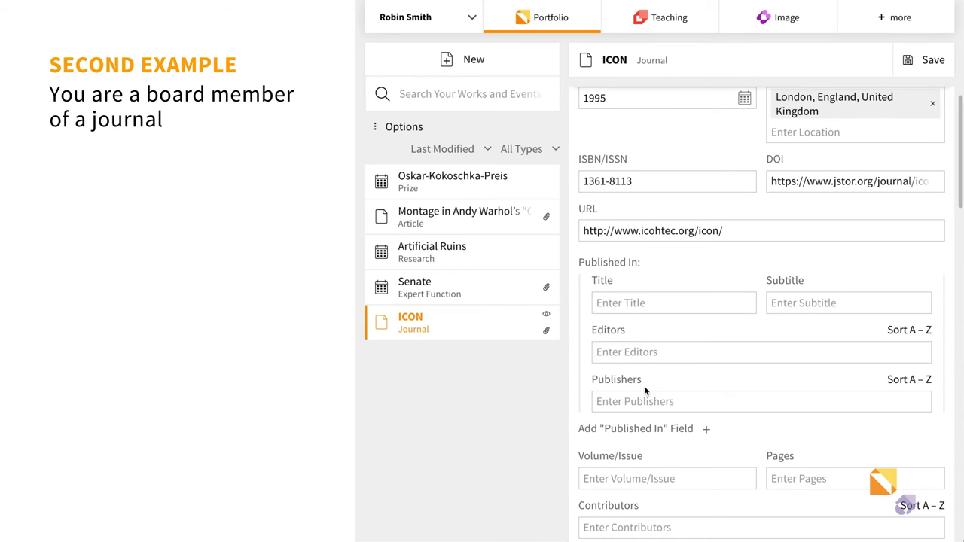
{"action": "scroll", "scroll_direction": "down", "scroll_amount": 3}
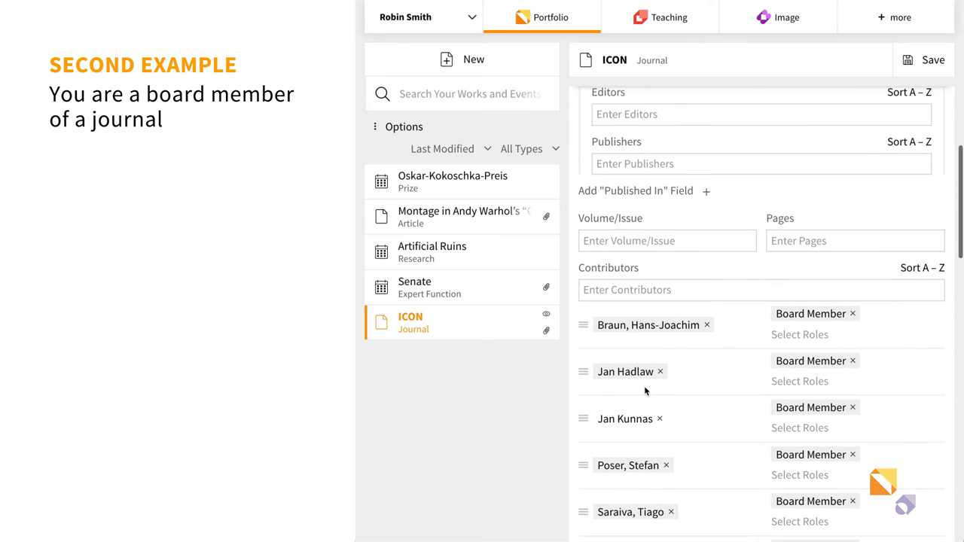
{"action": "scroll", "scroll_direction": "down", "scroll_amount": 3}
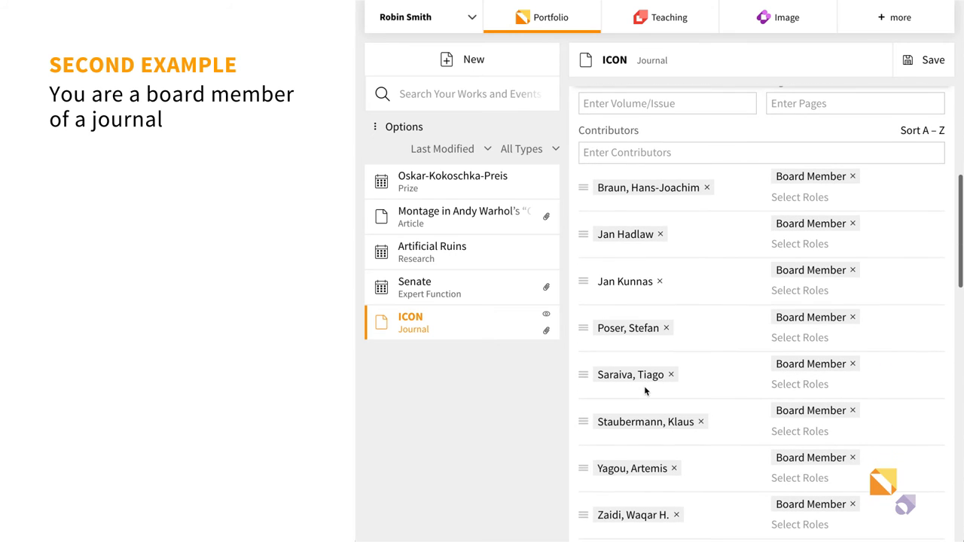
Add yourself as an ICON contributor with the Board Member role
{"action": "left_click", "coordinate": [761, 152]}
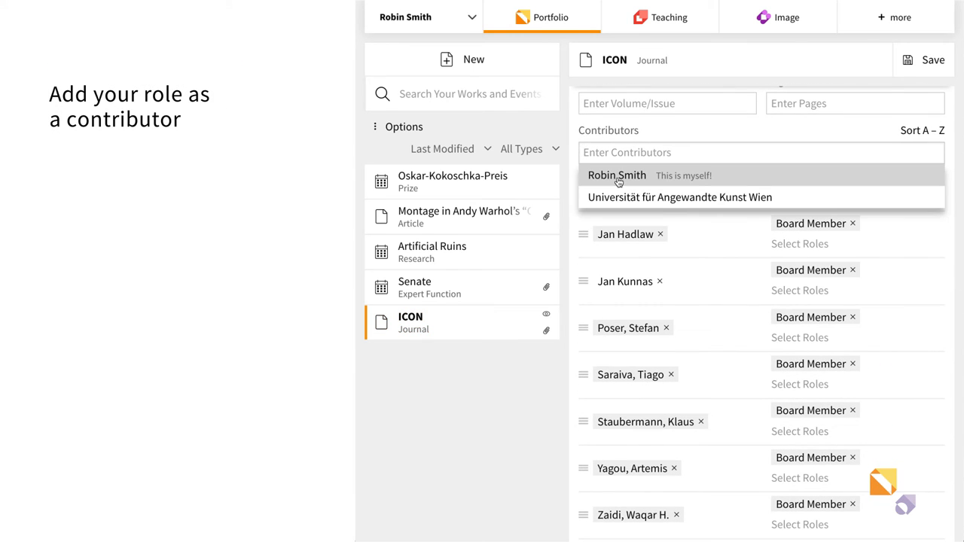
{"action": "left_click", "coordinate": [618, 175]}
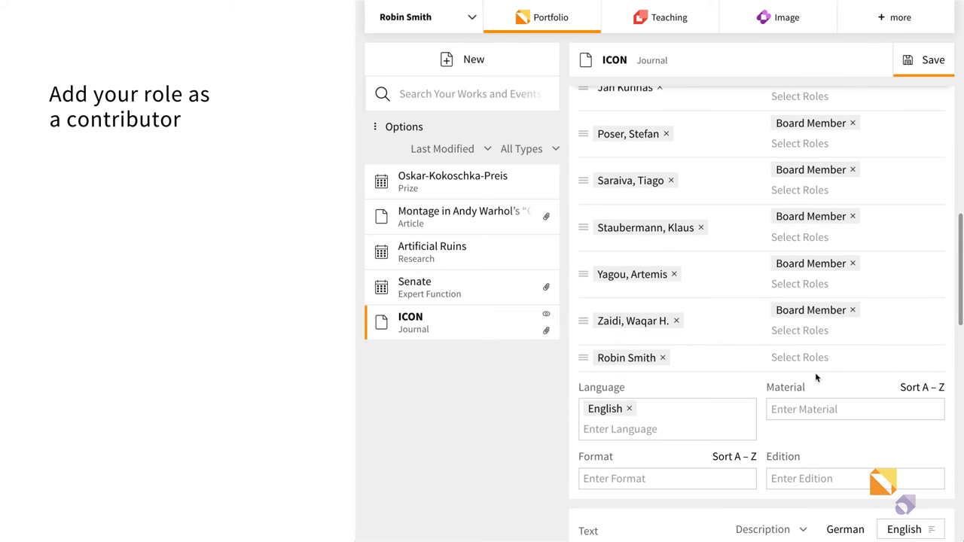
{"action": "type", "text": "B"}
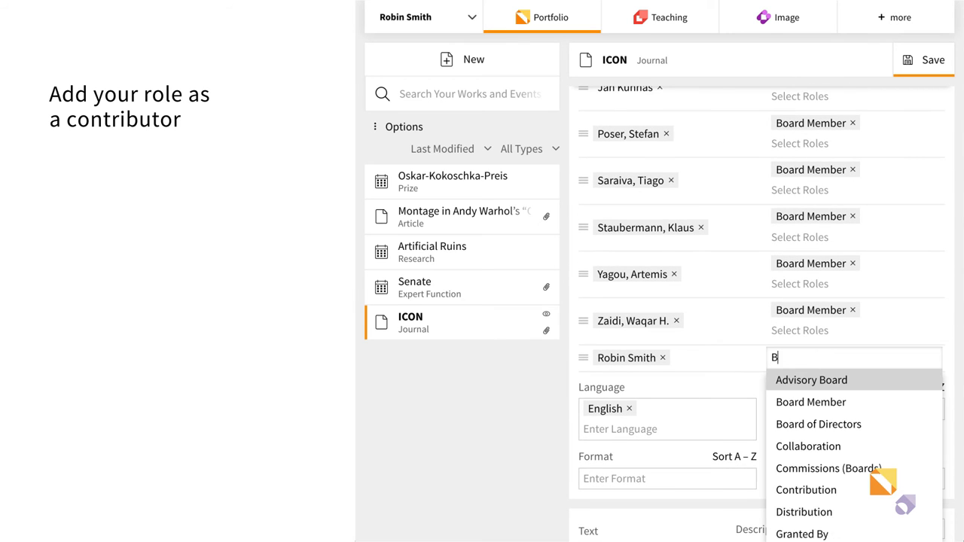
{"action": "type", "text": "oard"}
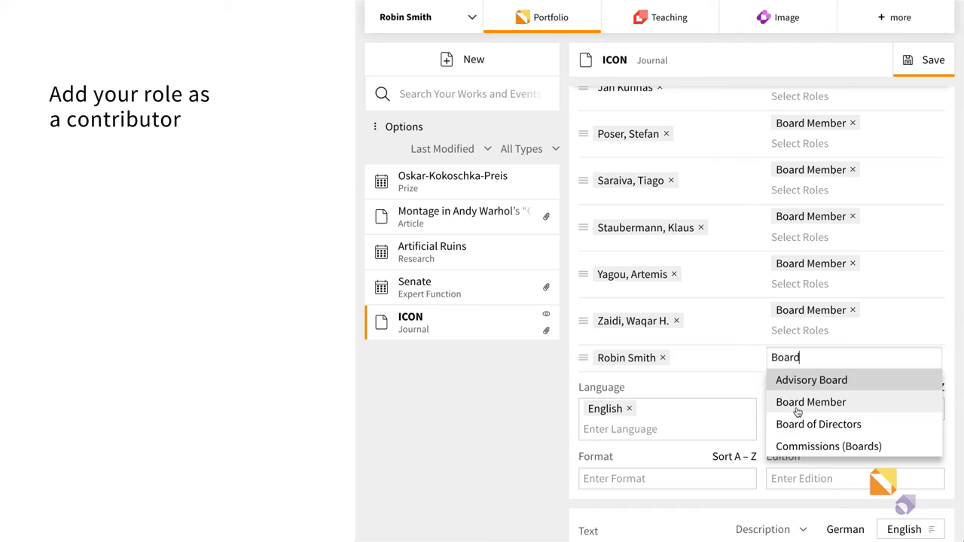
{"action": "left_click", "coordinate": [810, 400]}
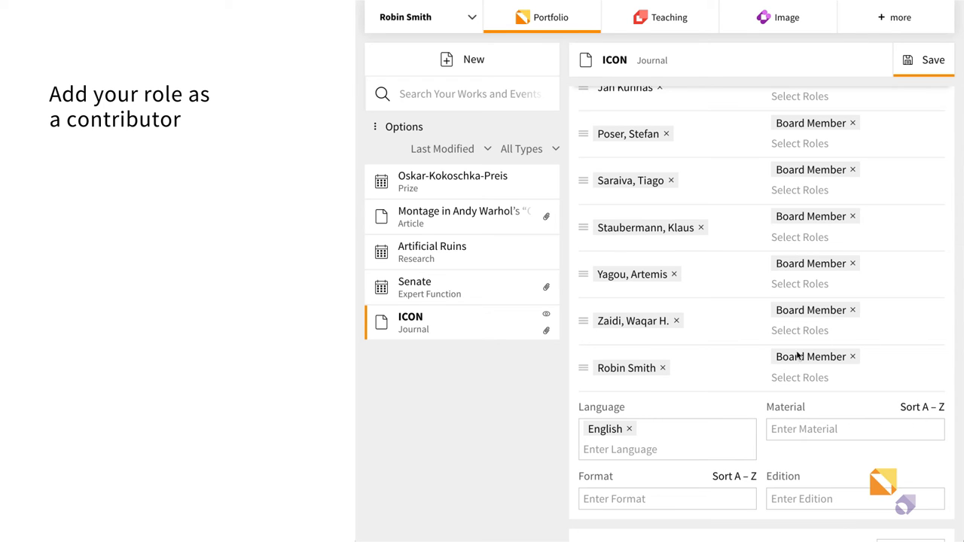
{"action": "left_click", "coordinate": [800, 377]}
{"action": "type", "text": "Copy"}
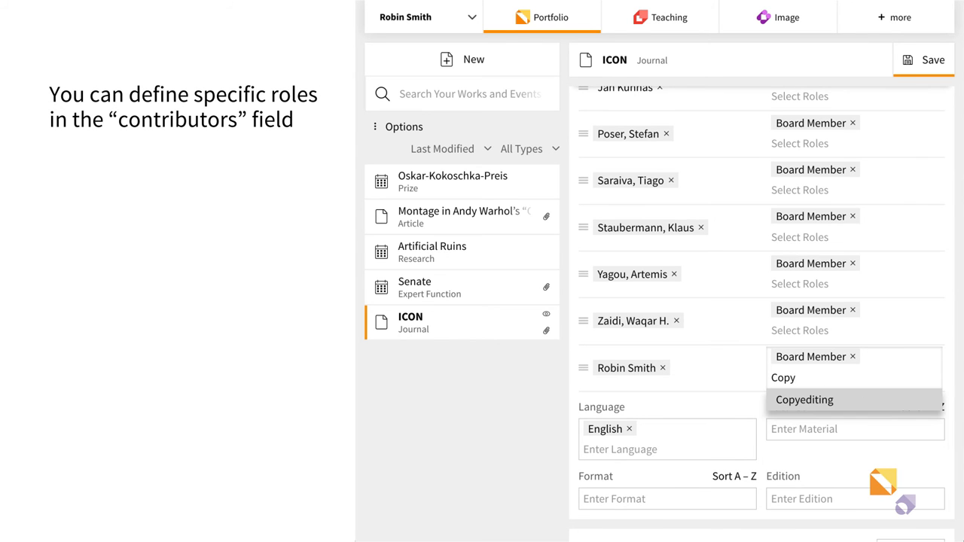
Pick a role choice, leading on to the Senate expert-function entry
{"action": "left_click", "coordinate": [804, 399]}
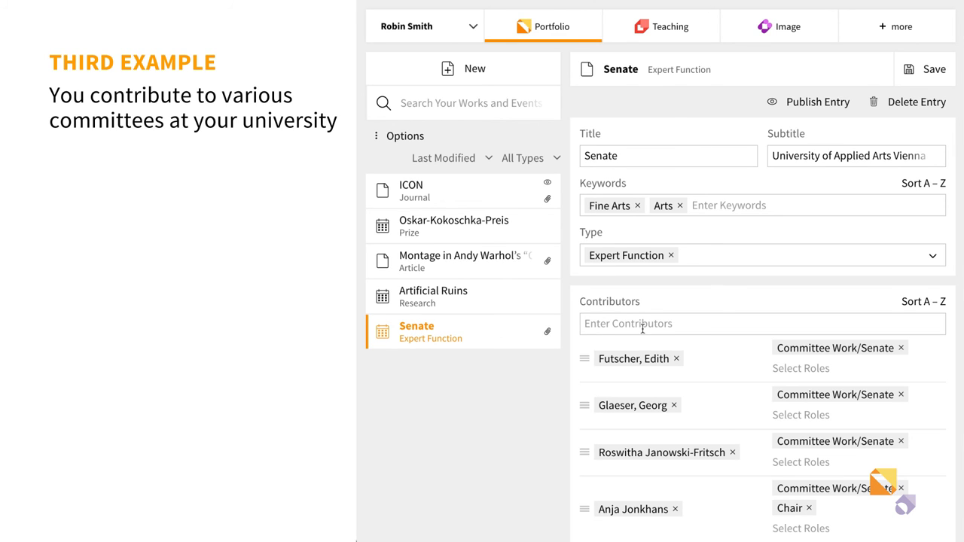
Add yourself as a contributor to the Senate entry, no role yet
{"action": "left_click", "coordinate": [761, 323]}
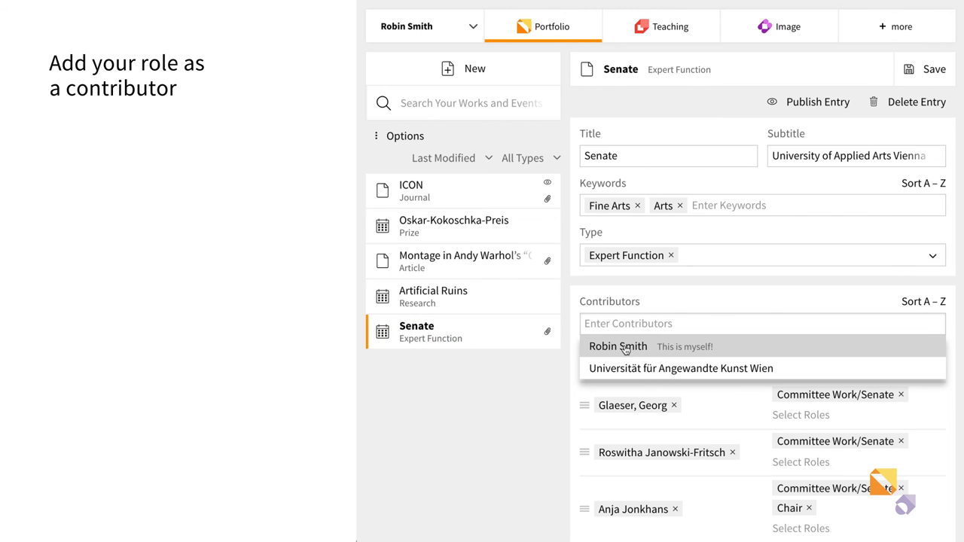
{"action": "left_click", "coordinate": [618, 347]}
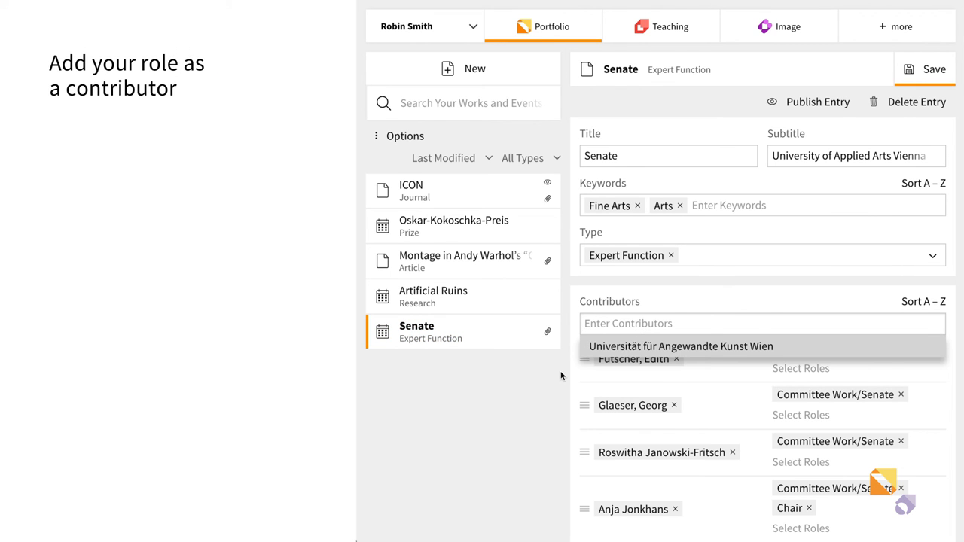
{"action": "scroll", "scroll_direction": "down", "scroll_amount": 3}
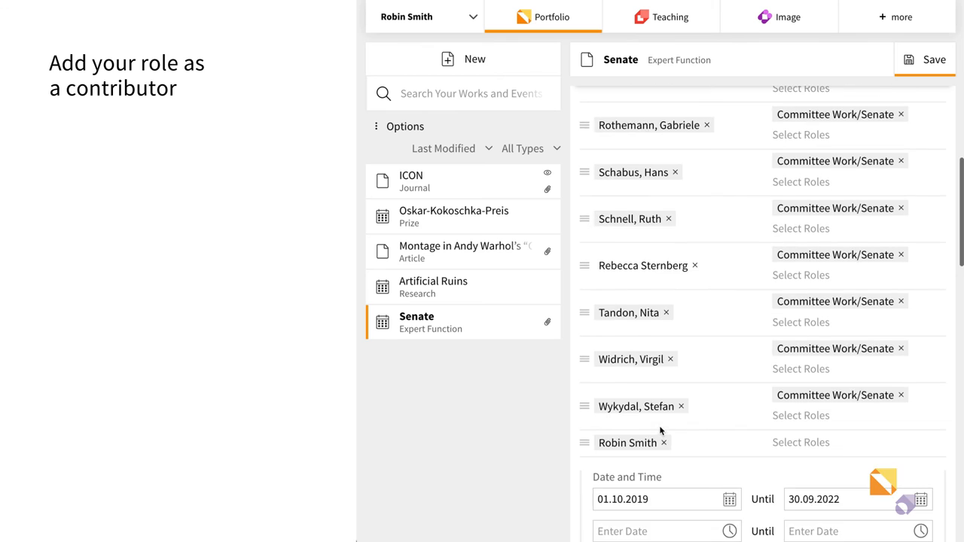